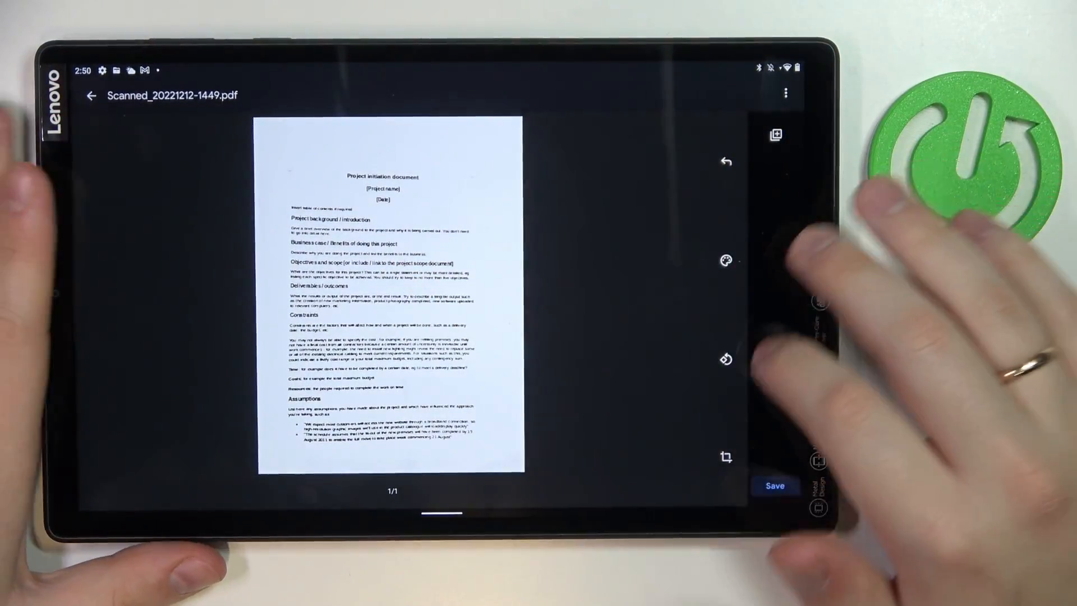
Step: Save the scanned PDF to the My Drive folder as its destination
{"action": "left_click", "coordinate": [725, 457]}
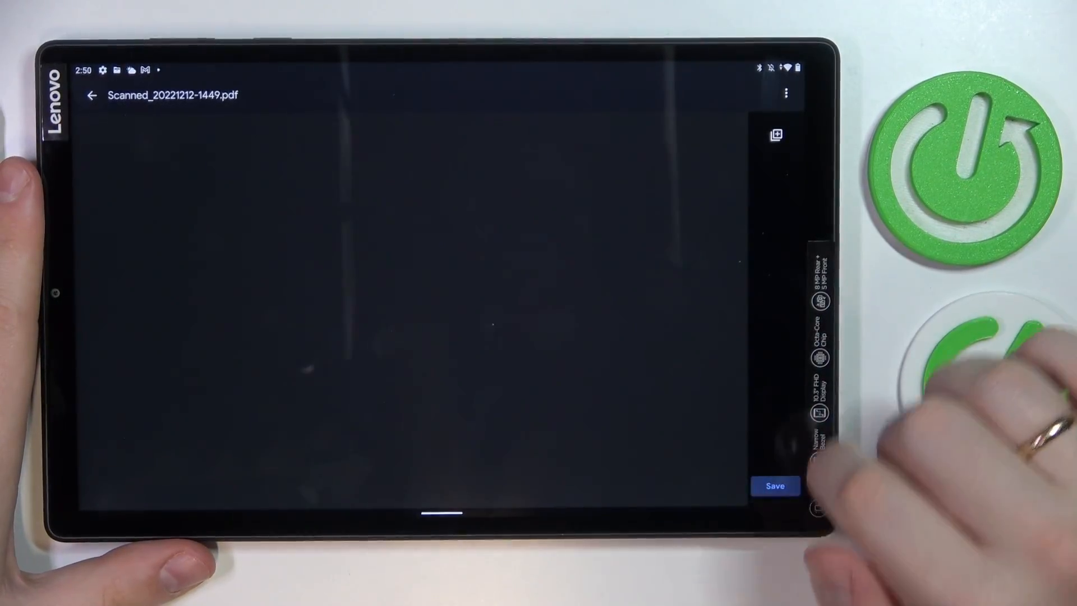
{"action": "left_click", "coordinate": [776, 486]}
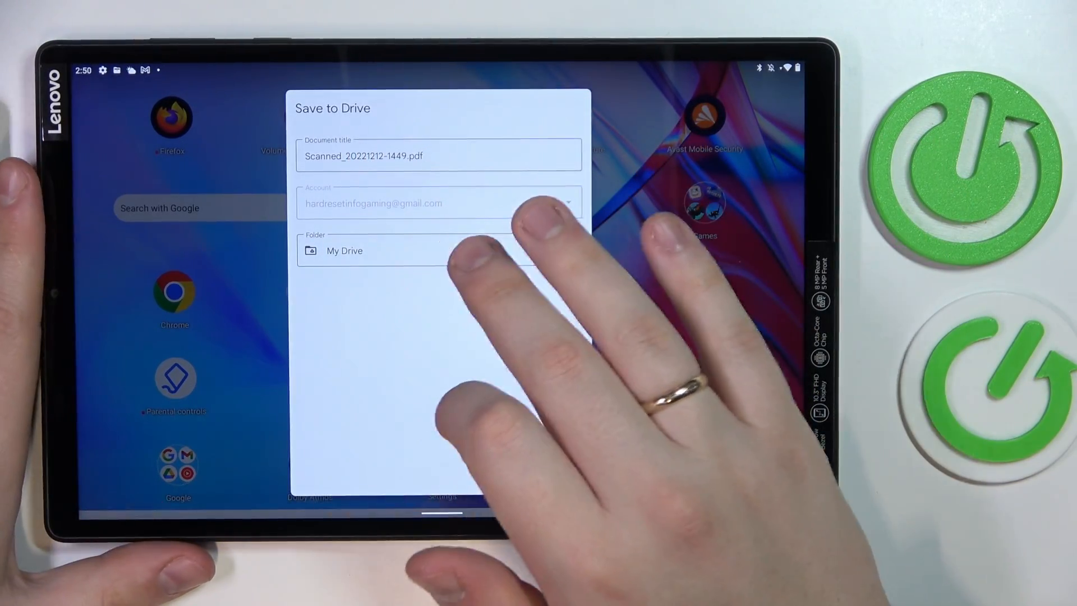
{"action": "left_click", "coordinate": [344, 250]}
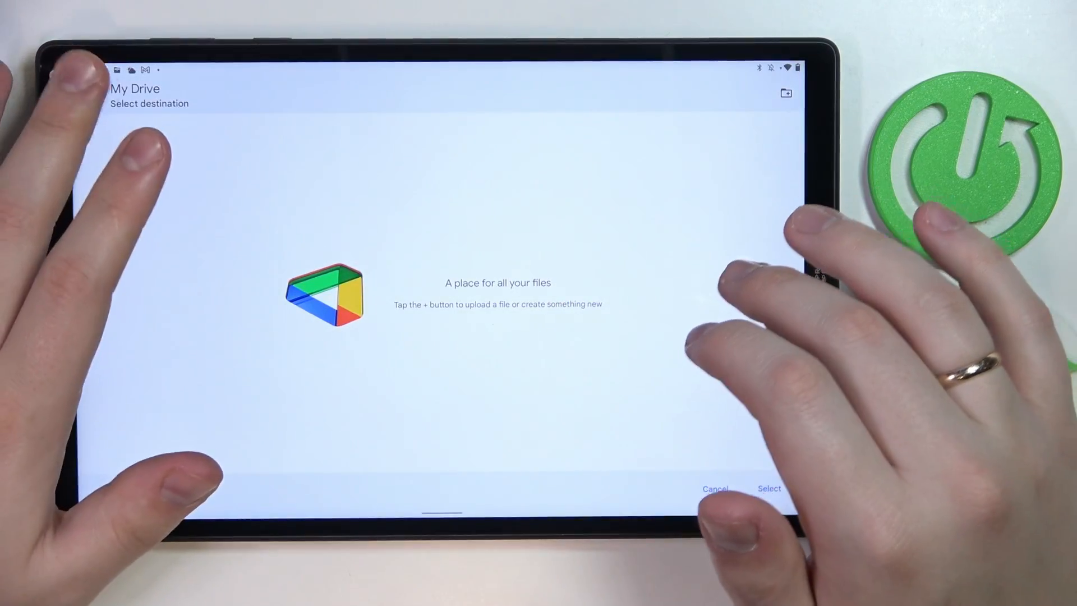
{"action": "left_click", "coordinate": [769, 488]}
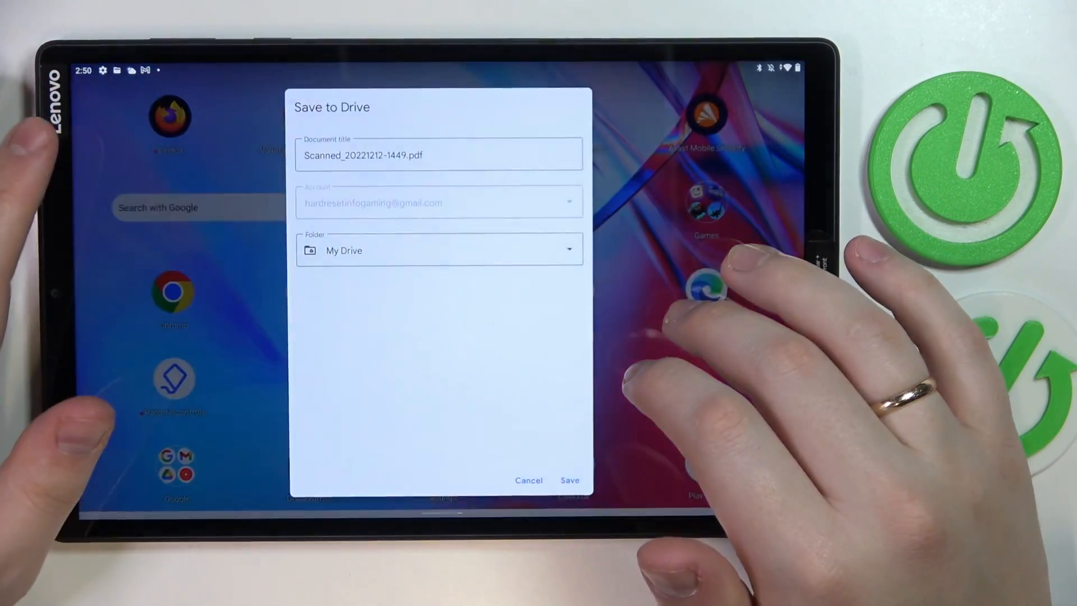
{"action": "left_click", "coordinate": [570, 481]}
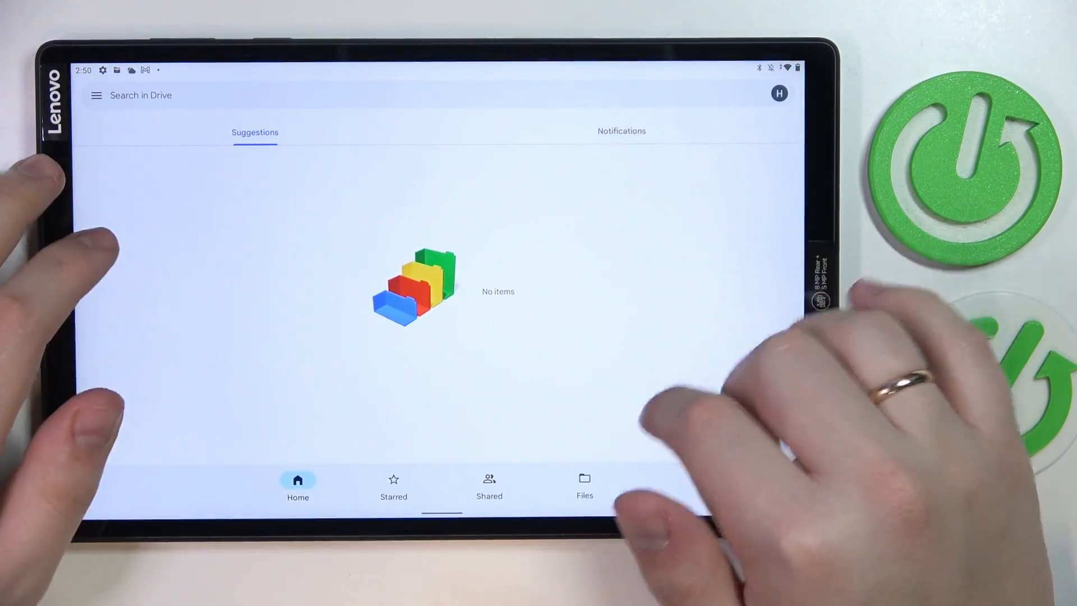
Step: Locate Scanned_20221212-1449.pdf among the My Drive files and open it
{"action": "left_click", "coordinate": [585, 486]}
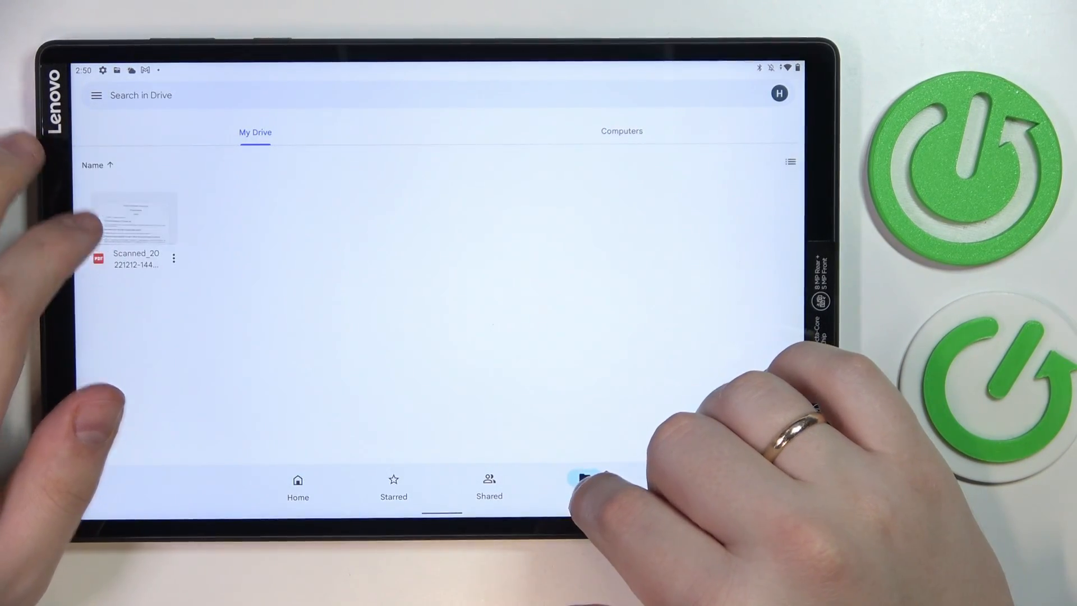
{"action": "left_click", "coordinate": [130, 216]}
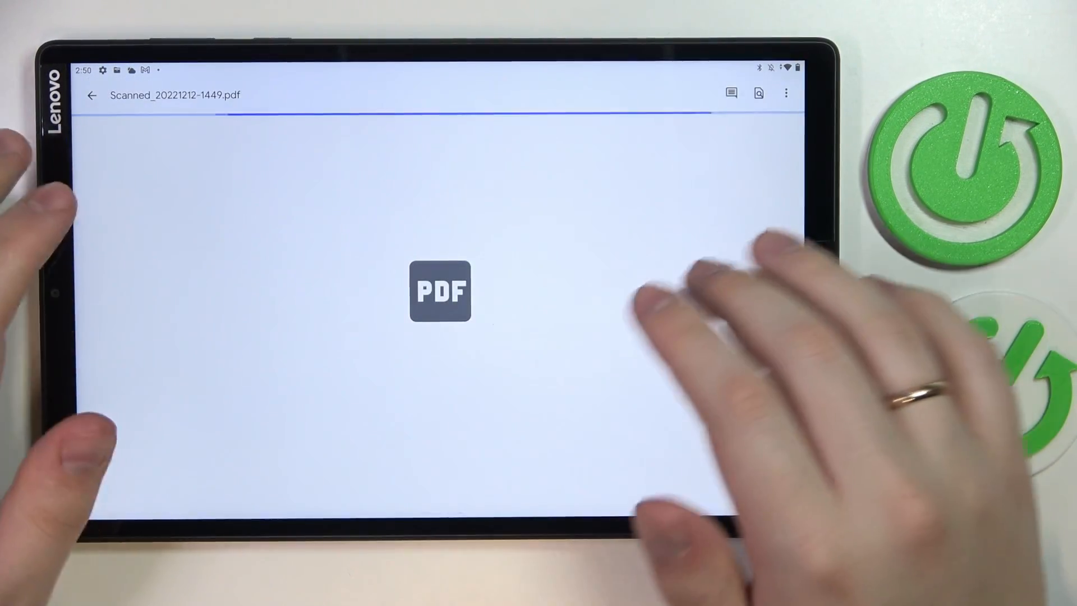